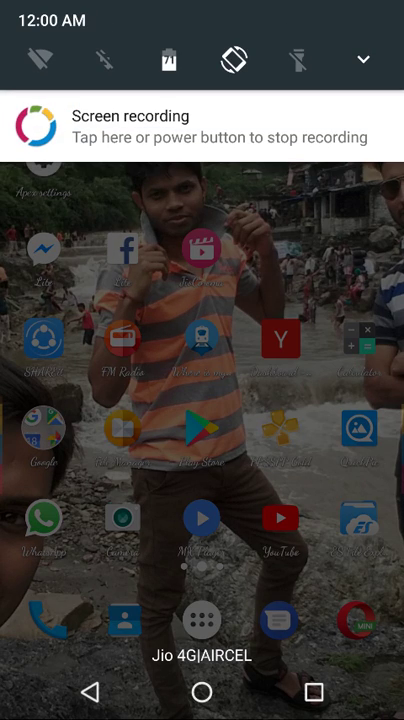
Open the main Settings list from the fully expanded notification shade's gear icon
left_click_drag(200, 60, 200, 400)
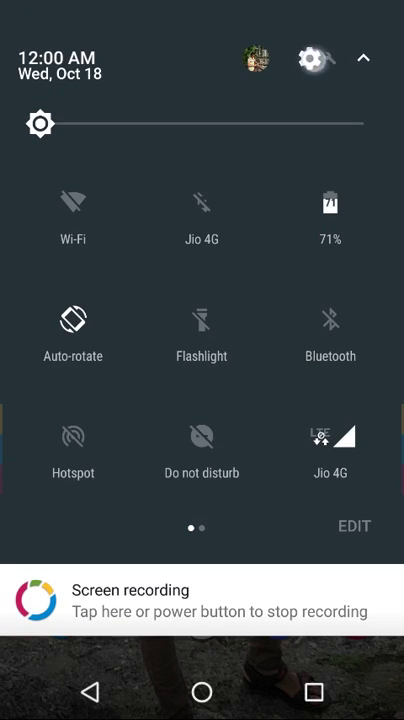
left_click(312, 58)
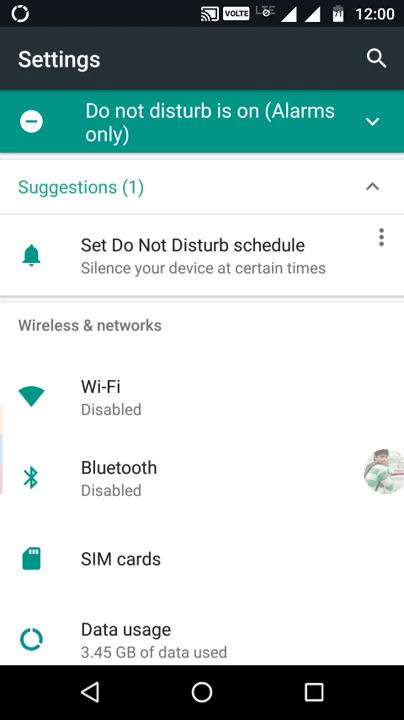
Open the Google services page listing Ads, Connected apps and Google Fit
scroll("down", 3)
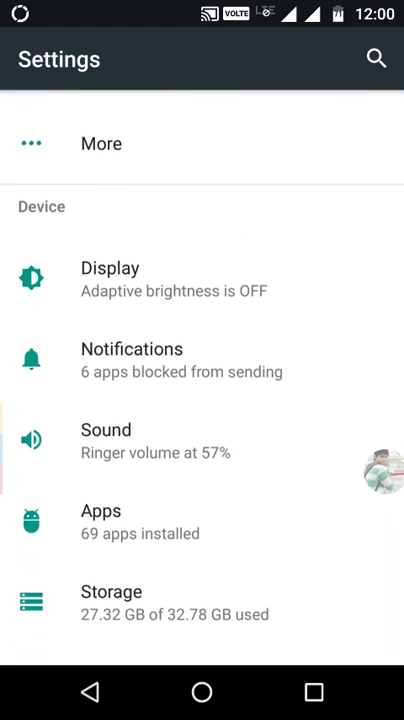
scroll("down", 3)
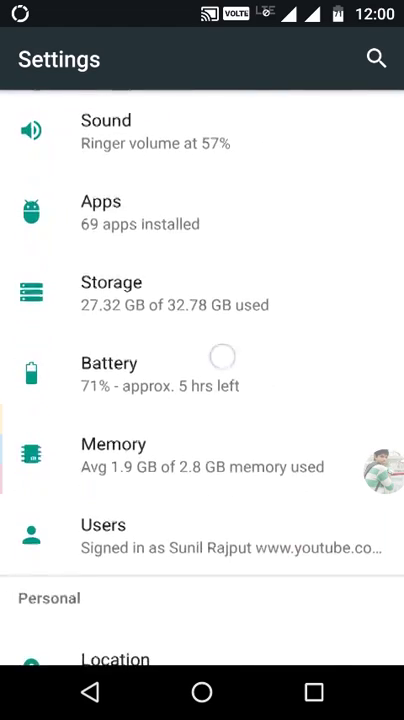
scroll("down", 3)
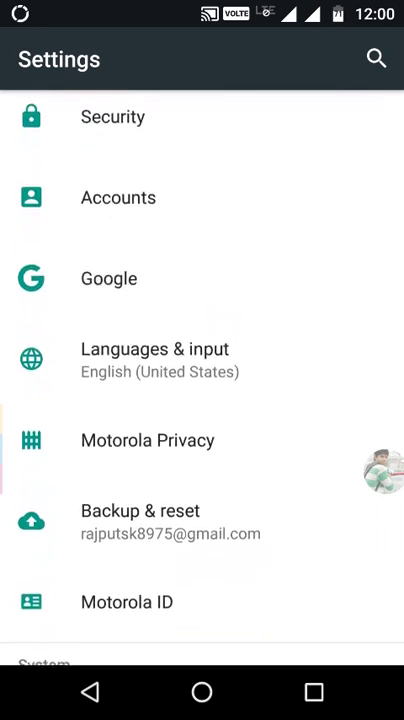
left_click(108, 278)
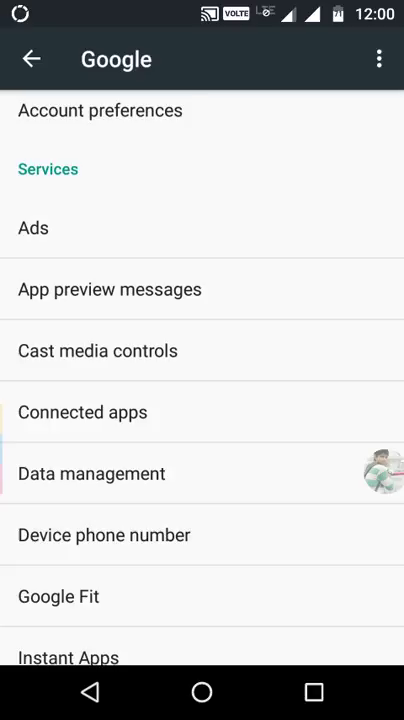
left_click(82, 412)
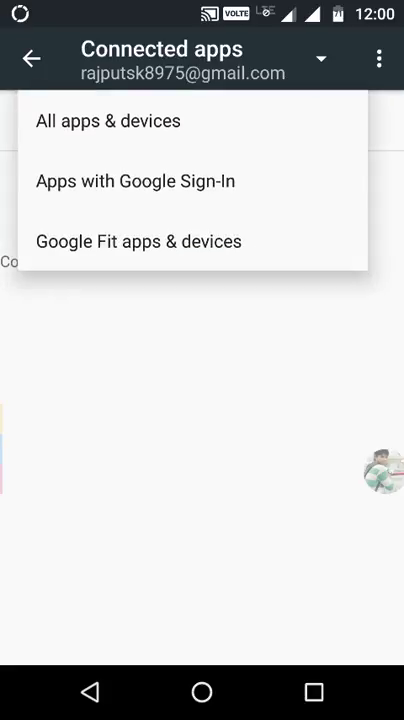
left_click(108, 120)
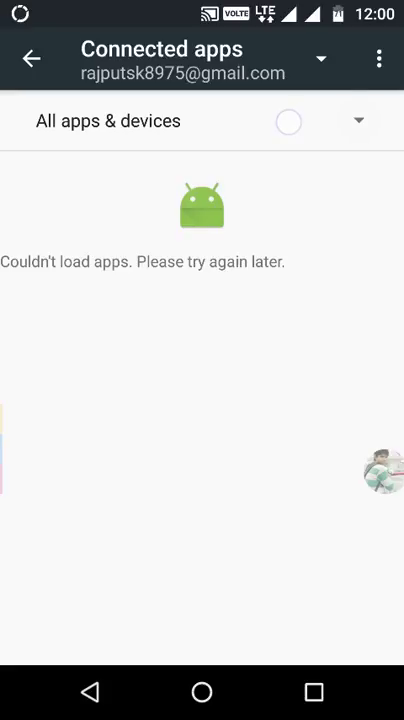
left_click(32, 58)
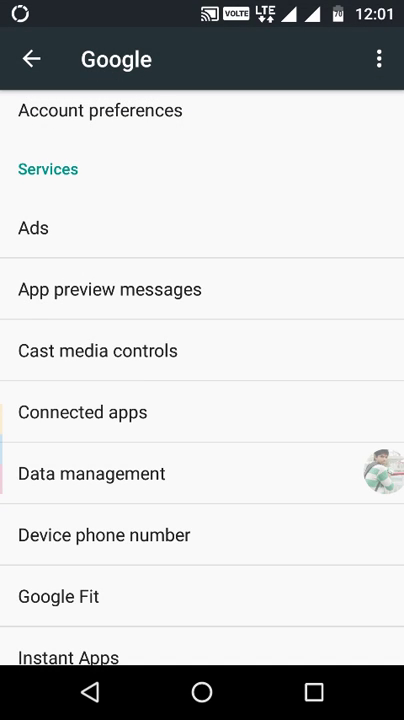
Reload Connected apps filtered to All apps & devices and open Bounce's Google Play Games access details
left_click(84, 412)
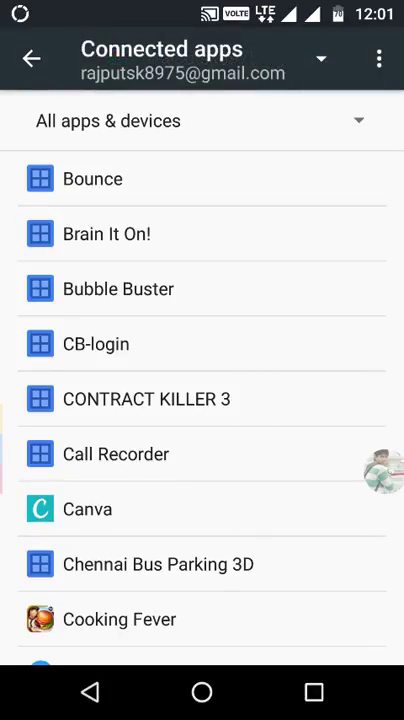
scroll("down", 3)
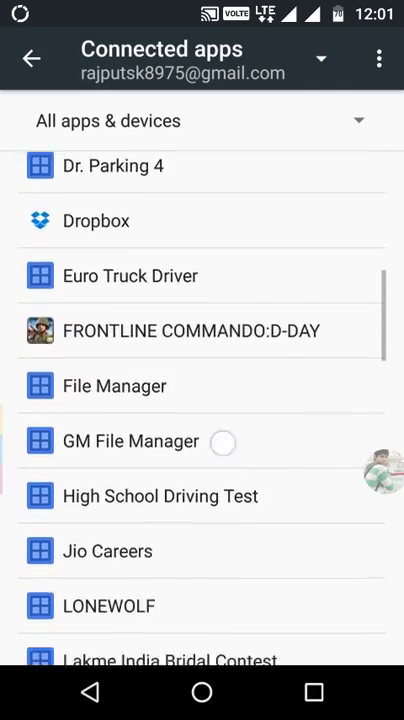
scroll("up", 3)
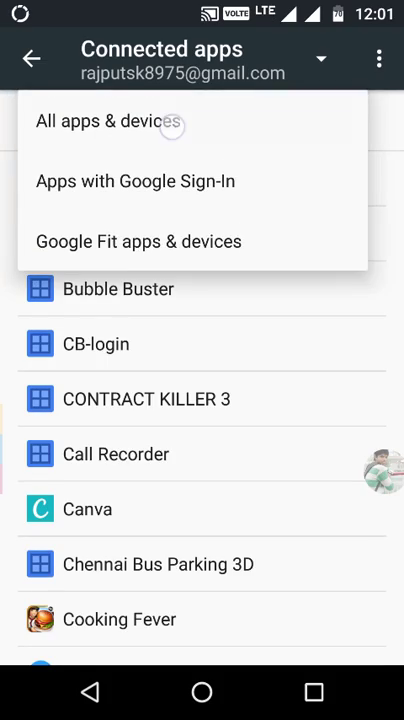
left_click(108, 122)
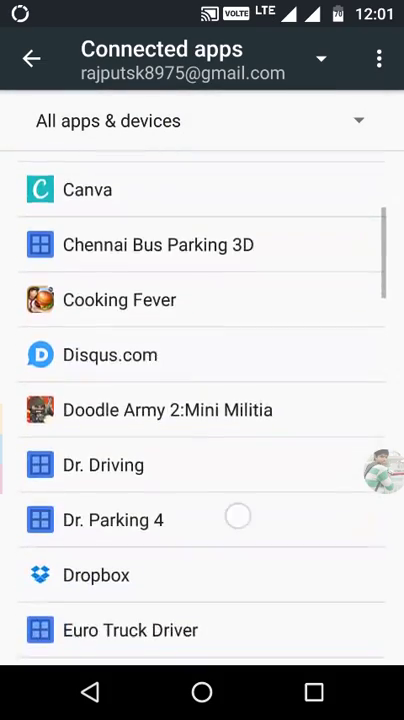
scroll("down", 3)
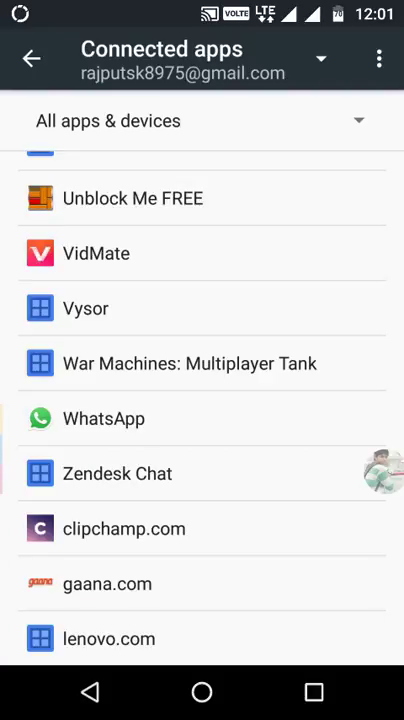
scroll("up", 3)
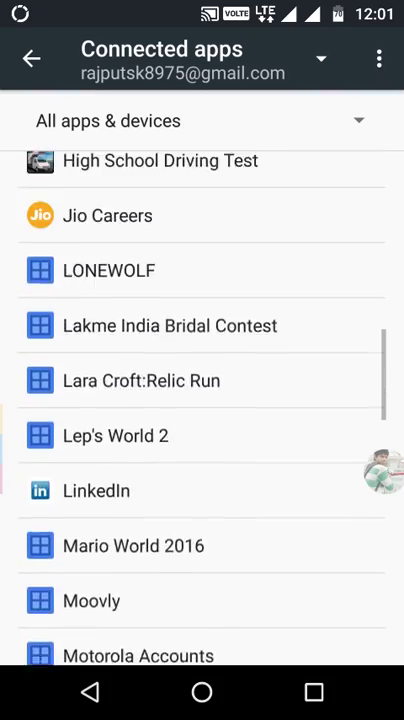
scroll("up", 3)
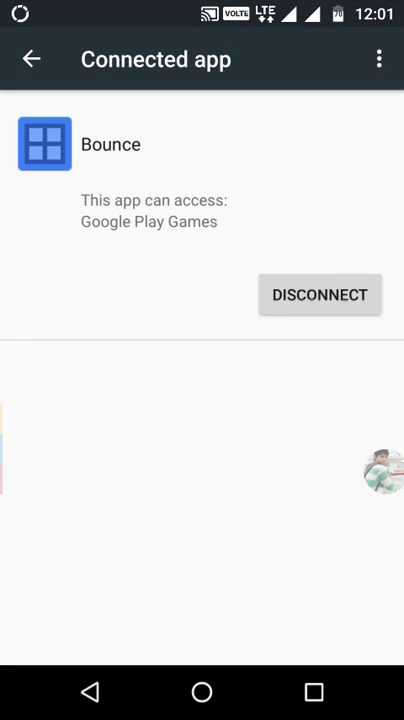
Disconnect Bounce, Bubble Buster, Cooking Fever and Call Recorder from the Google account, confirming each
left_click(320, 294)
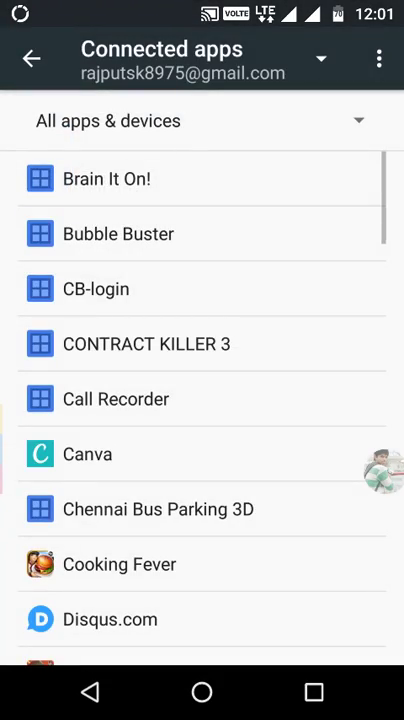
left_click(118, 232)
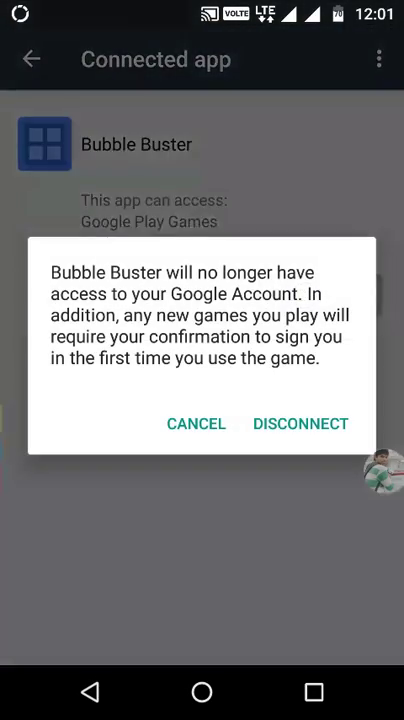
left_click(300, 424)
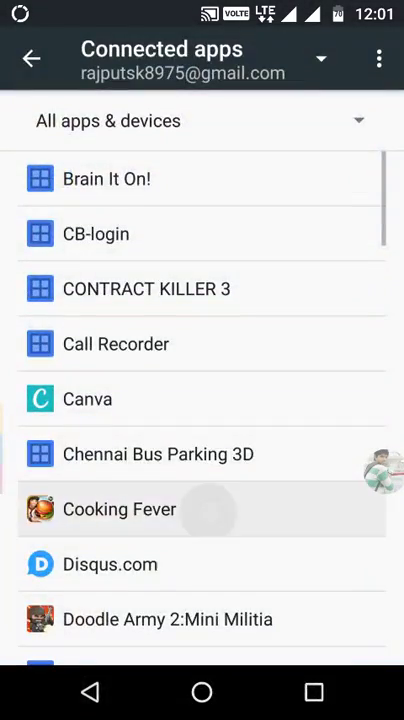
left_click(120, 510)
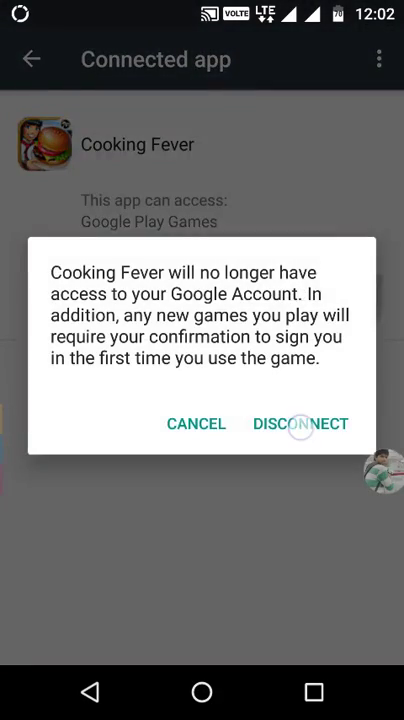
left_click(300, 424)
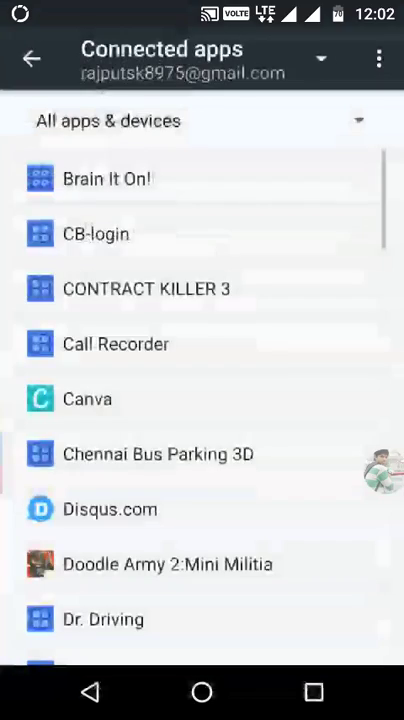
left_click(114, 344)
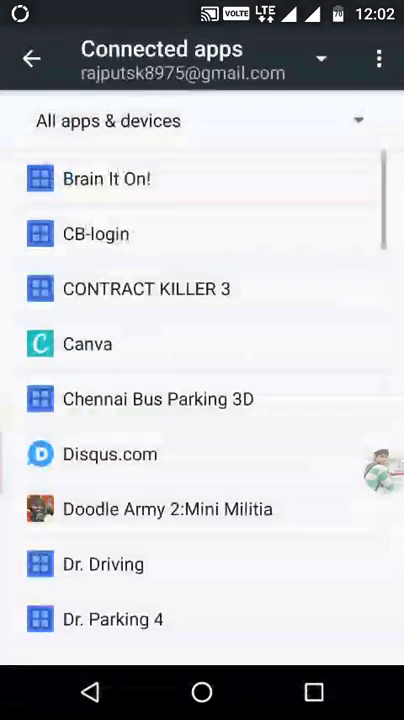
scroll("down", 3)
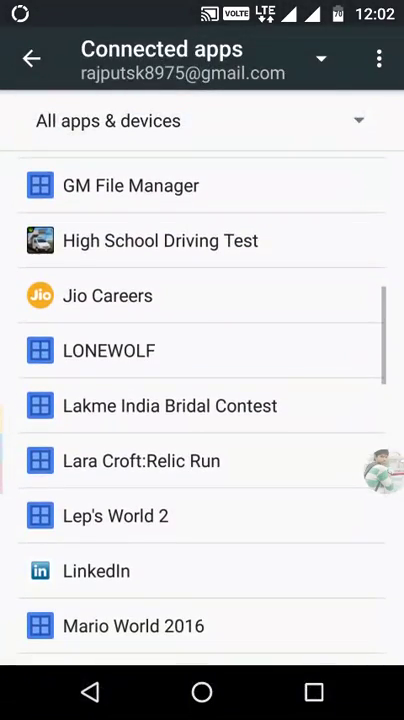
Disconnect LONEWOLF and High School Driving Test from Google sign-in, confirming LONEWOLF on the second attempt
left_click(108, 350)
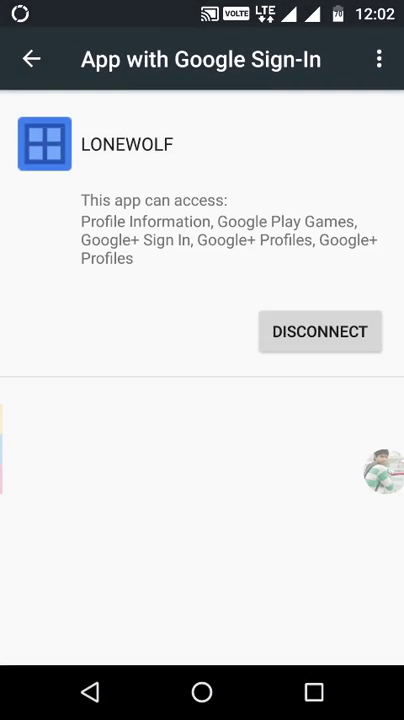
left_click(320, 332)
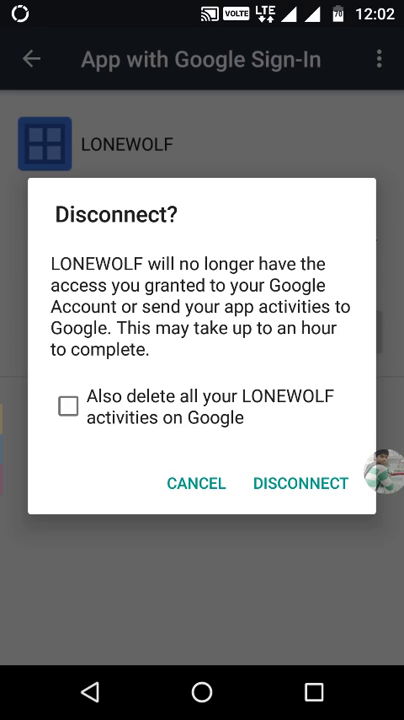
left_click(300, 482)
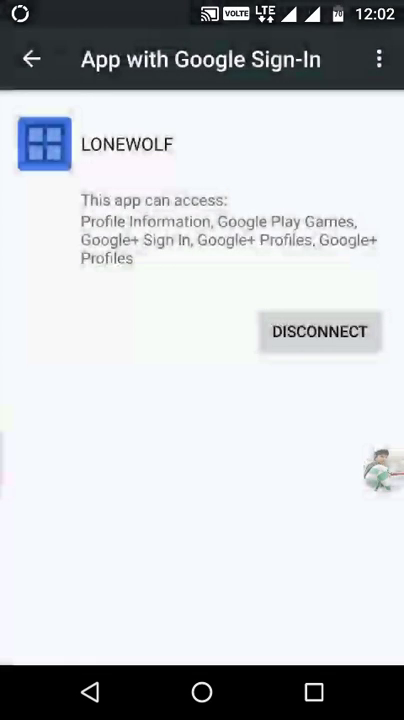
left_click(320, 332)
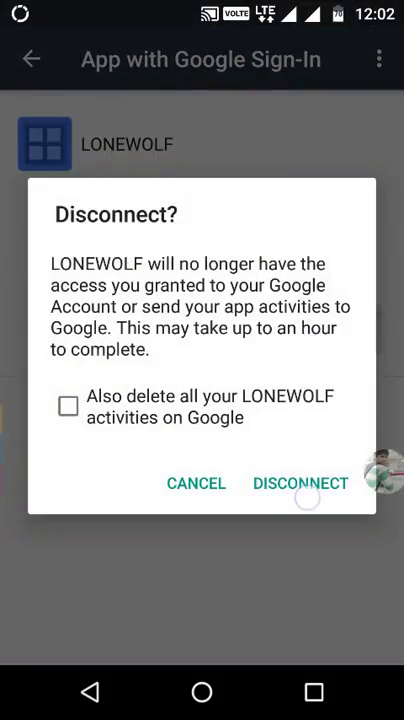
left_click(300, 482)
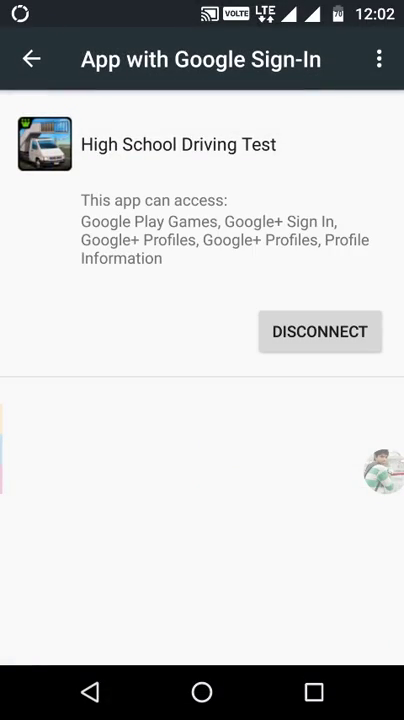
left_click(320, 332)
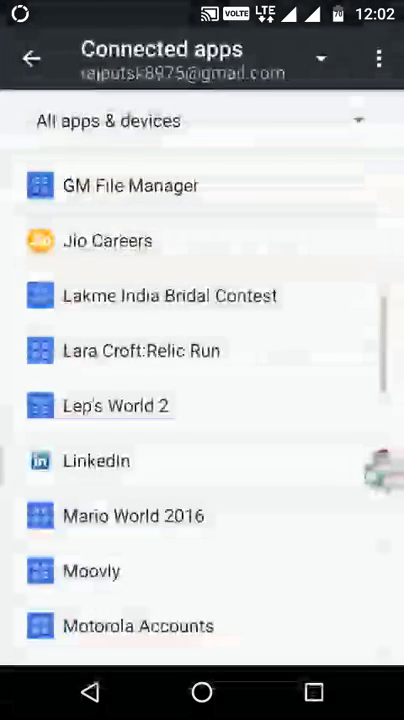
Leave Google settings for the main Settings list and scroll to the Apps and Storage entries
left_click(32, 58)
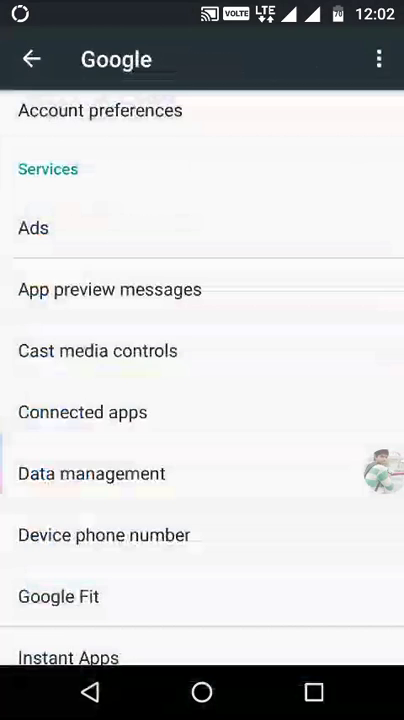
left_click(32, 58)
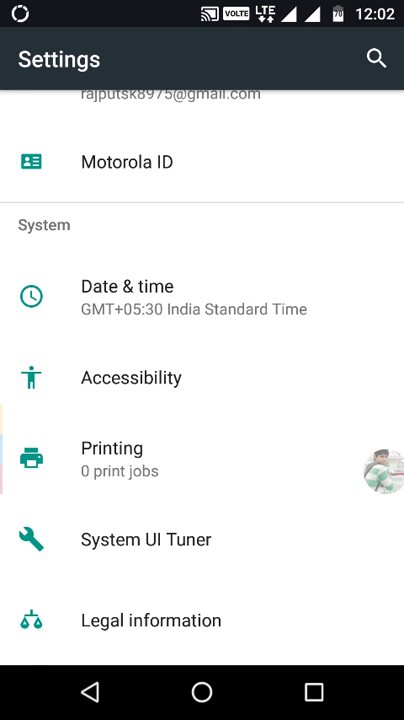
scroll("down", 3)
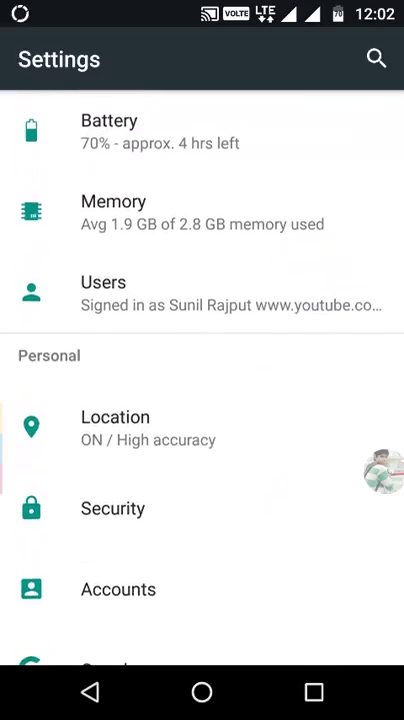
scroll("down", 3)
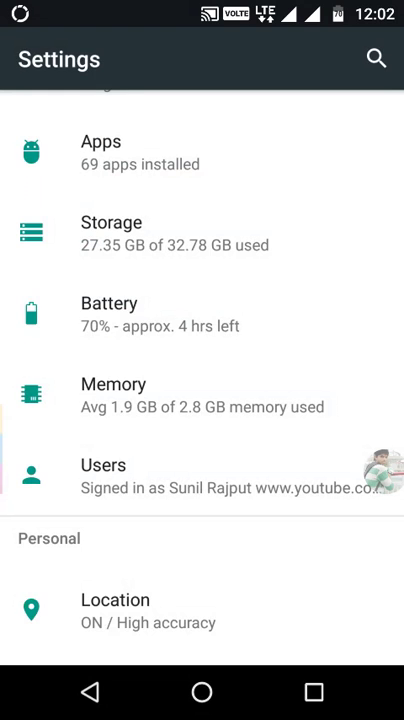
Open Internal shared storage's breakdown showing Other at 10.97 GB and cached data at 569 MB
left_click(112, 222)
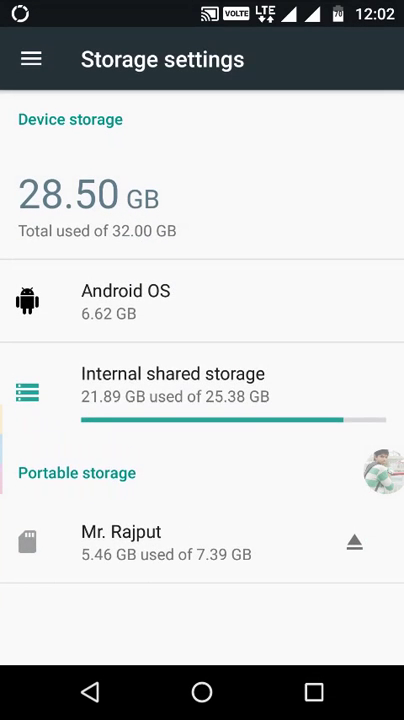
left_click(172, 384)
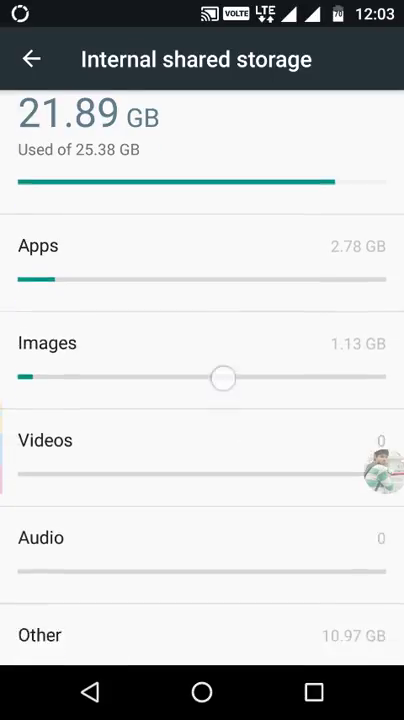
scroll("down", 3)
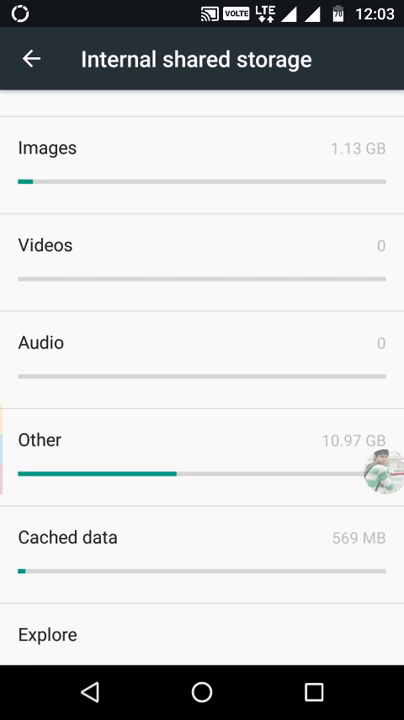
Clear cached data for all apps to 0, leaving internal shared storage at 21.35 GB used
left_click(214, 556)
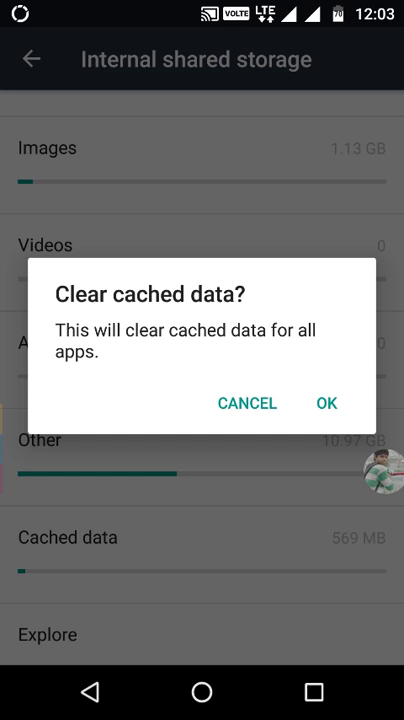
left_click(246, 402)
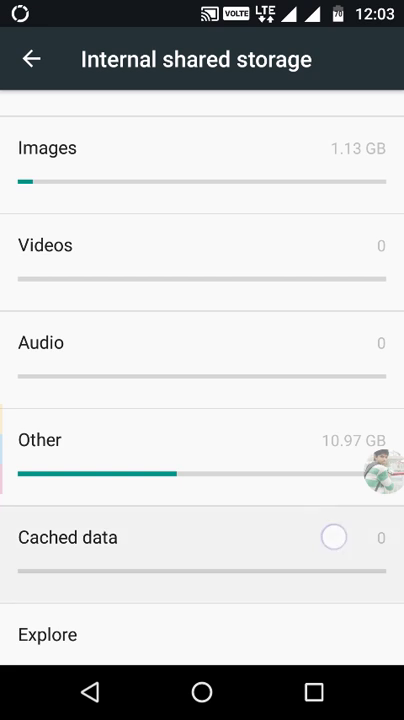
left_click(202, 536)
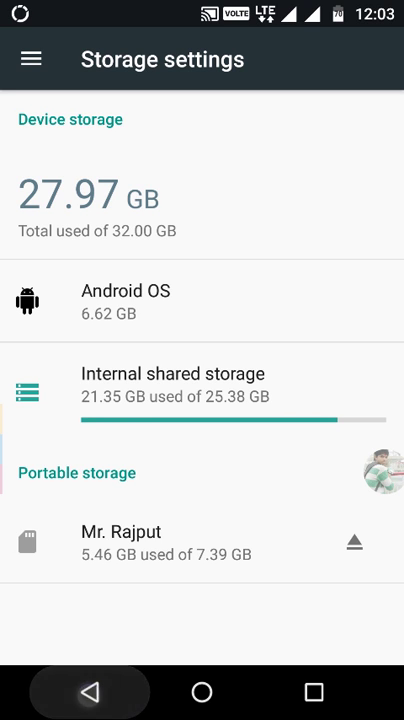
Open Apps from main Settings and browse All apps to Device Help's app info (11.21 MB)
left_click(88, 692)
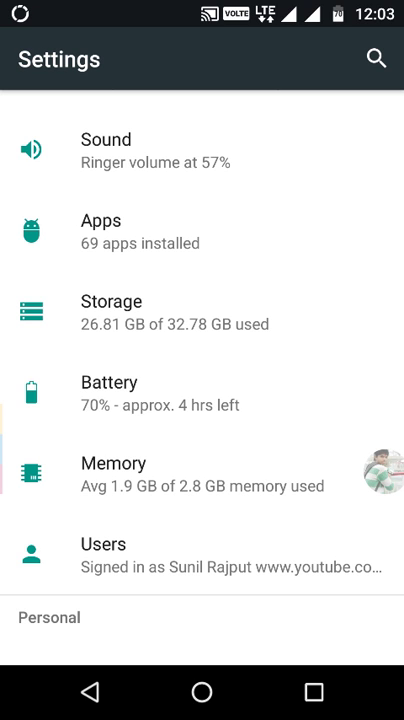
left_click(100, 232)
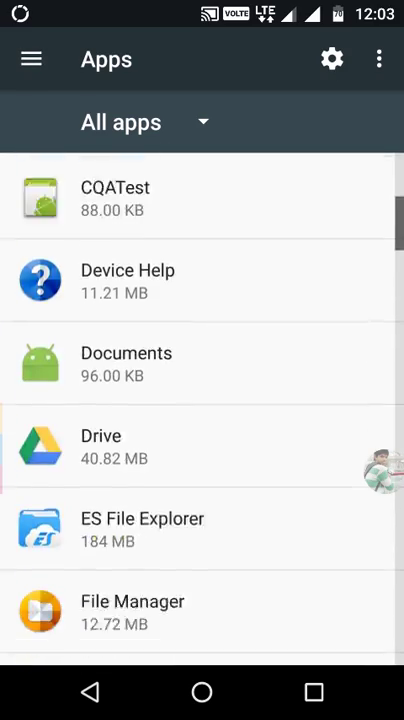
scroll("down", 3)
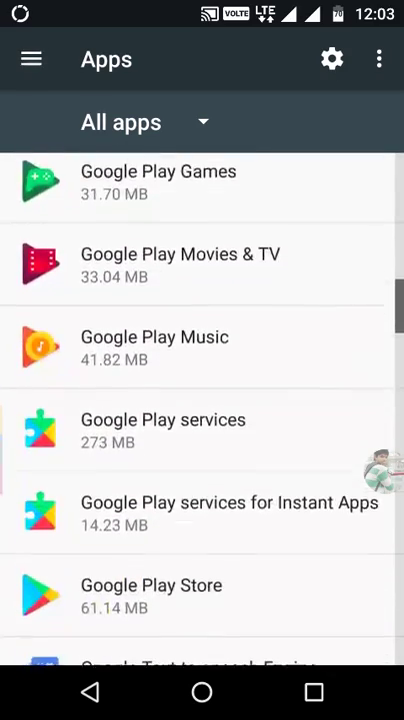
scroll("down", 3)
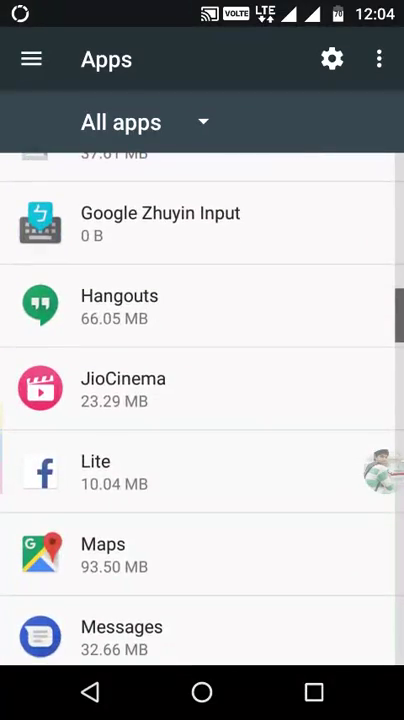
scroll("down", 3)
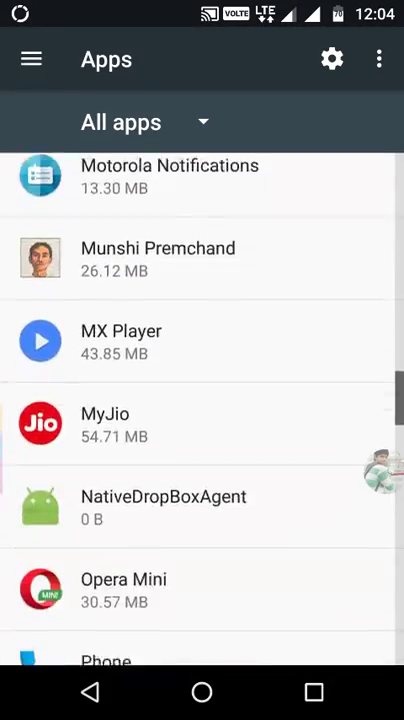
scroll("down", 3)
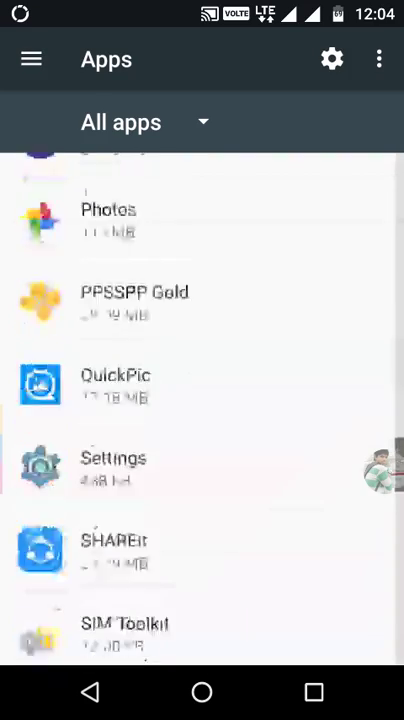
scroll("up", 3)
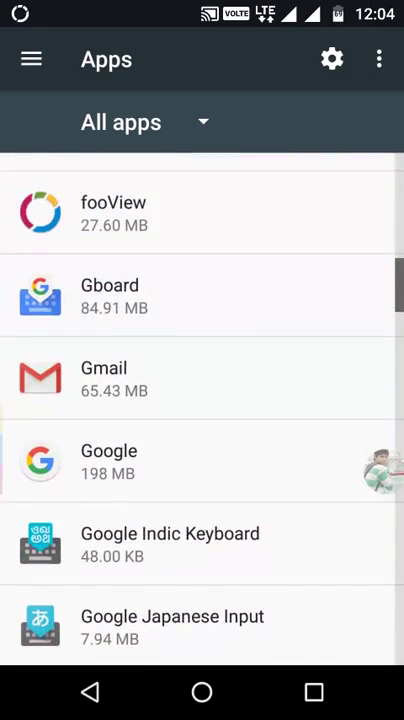
scroll("up", 3)
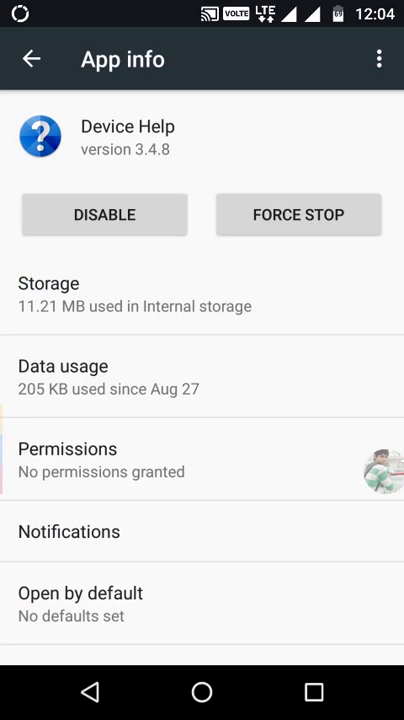
Force-stop Device Help and return to the full apps list
left_click(298, 214)
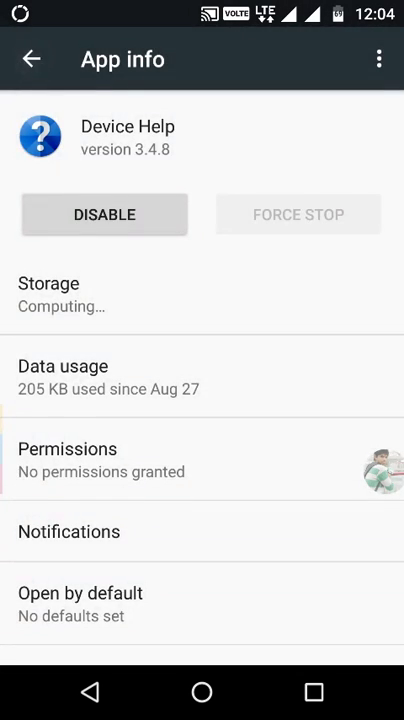
left_click(32, 60)
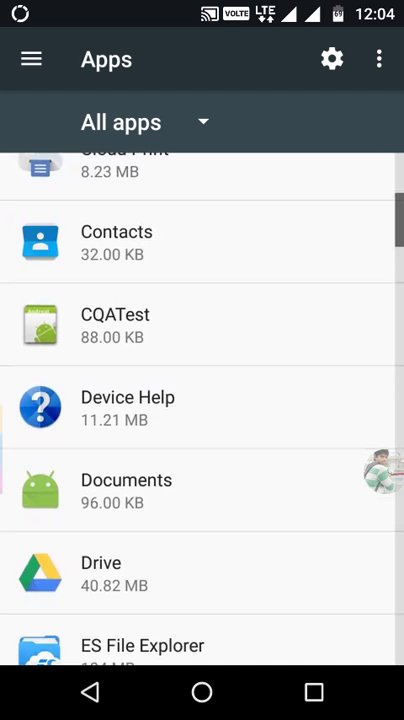
scroll("down", 3)
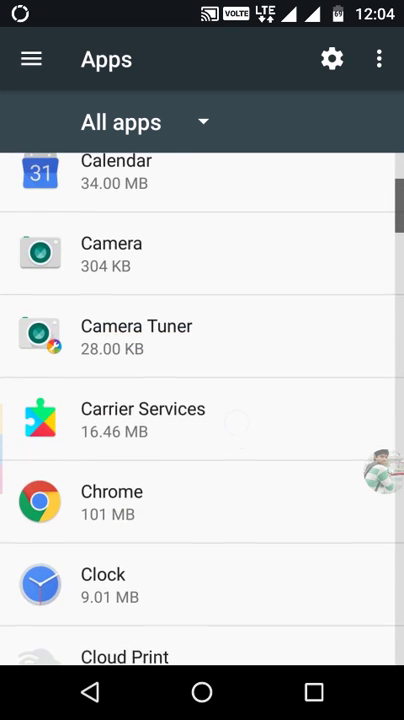
scroll("down", 3)
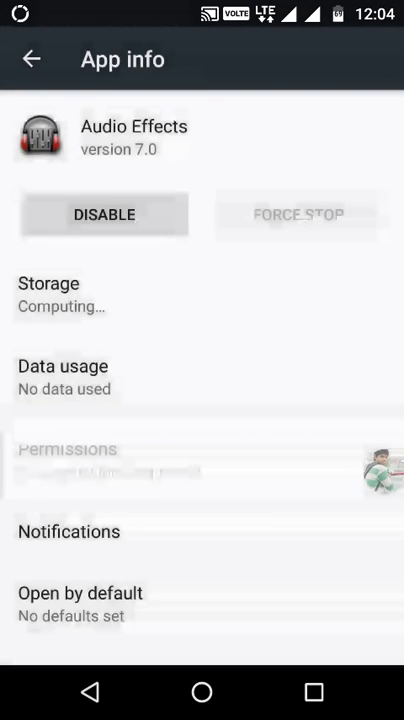
left_click(32, 60)
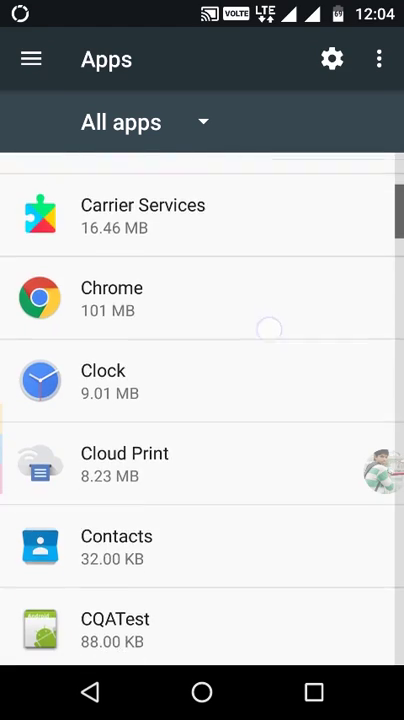
View Carrier Services' app info, then return to the main Settings list
left_click(144, 216)
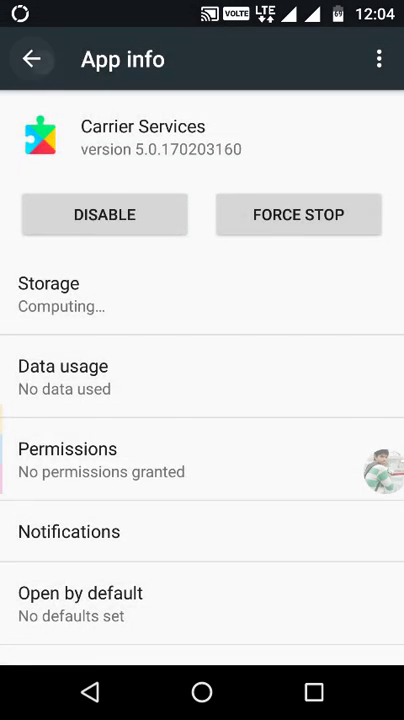
left_click(34, 58)
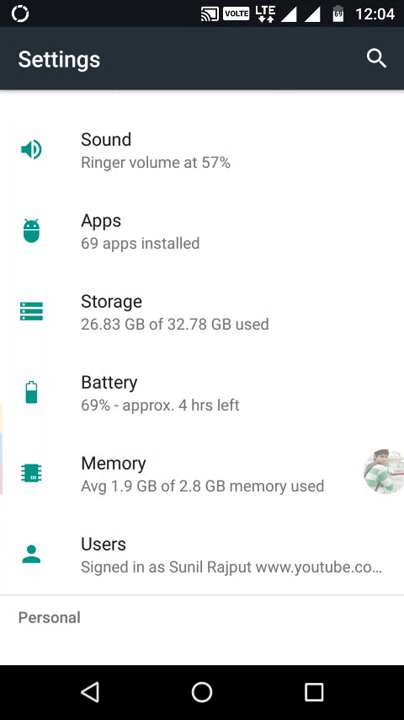